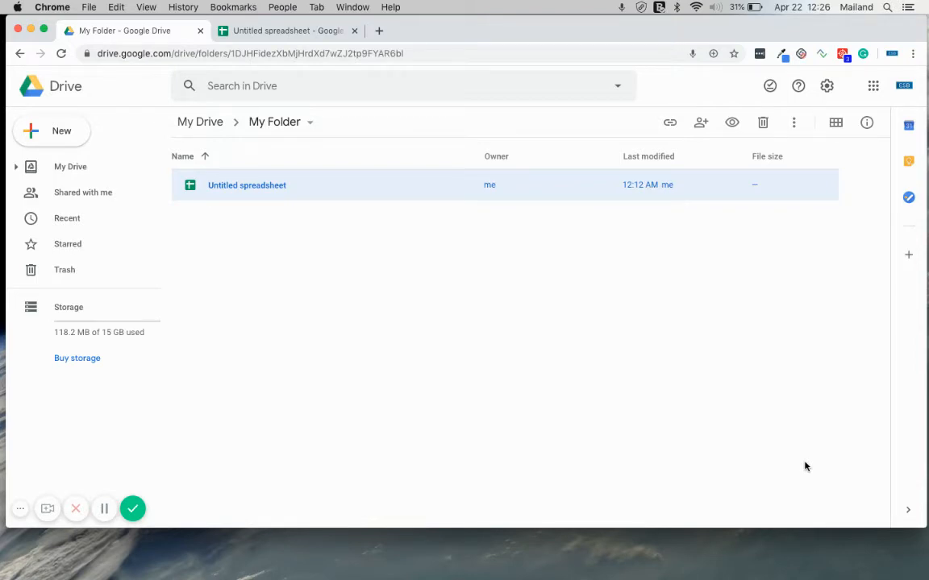
mouse_move(420, 411)
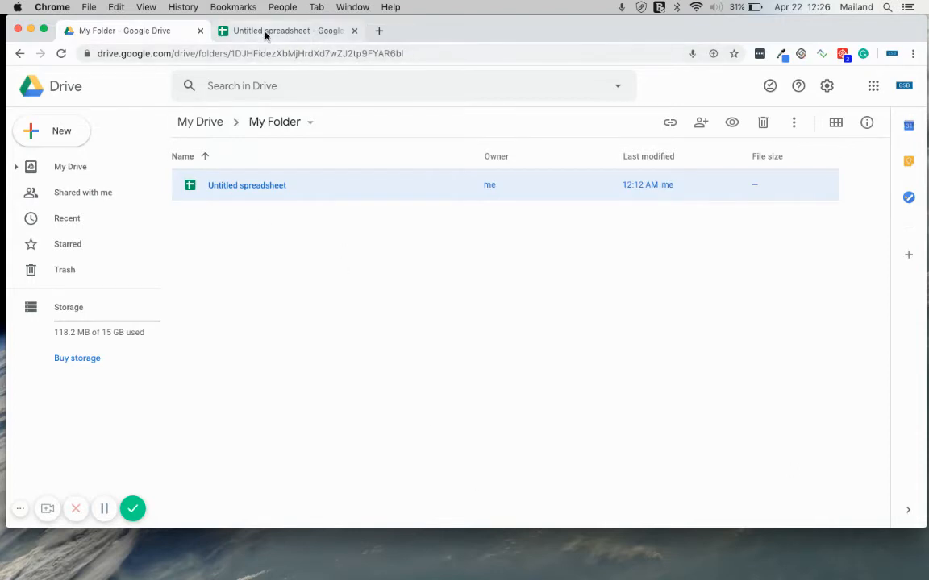
mouse_move(345, 226)
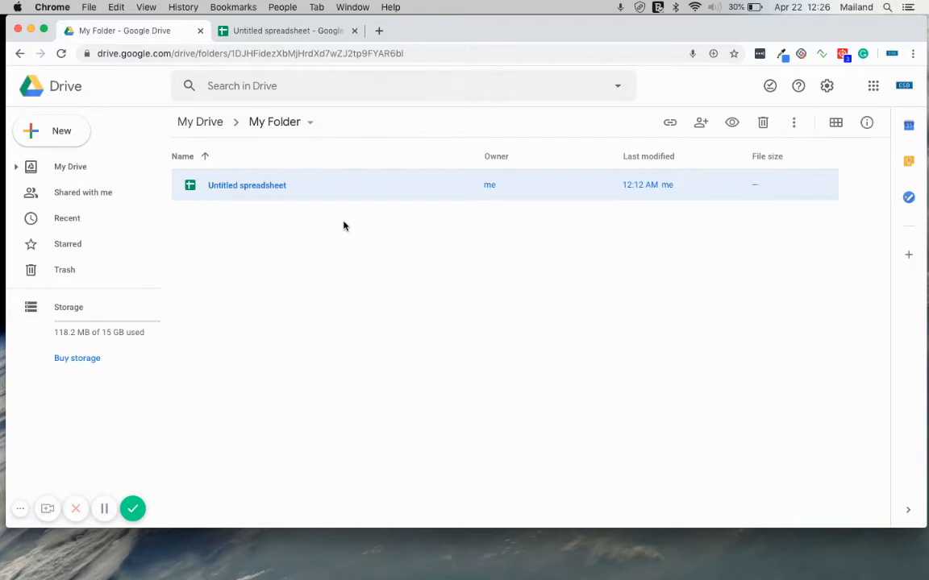
- Switch back to the Untitled spreadsheet in Google Sheets
left_click(282, 31)
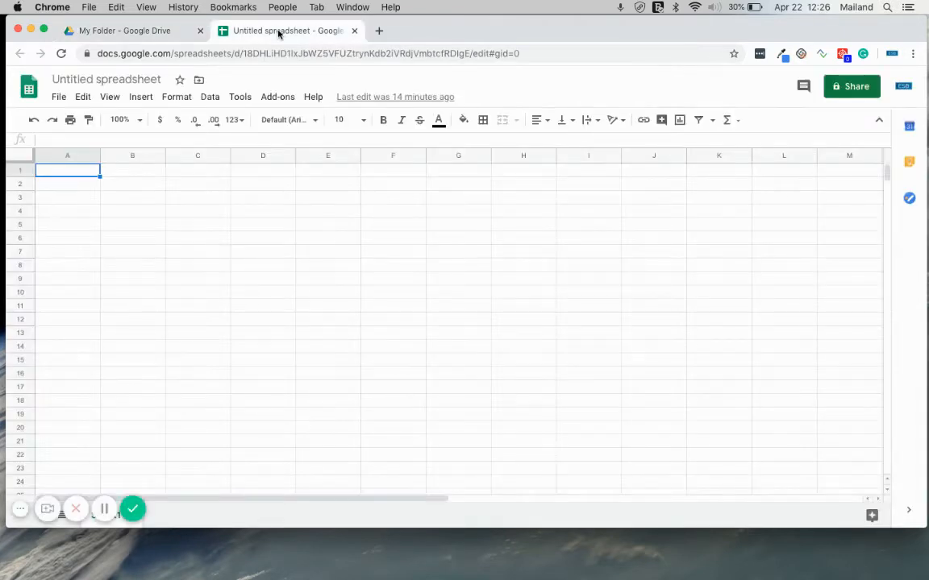
mouse_move(300, 238)
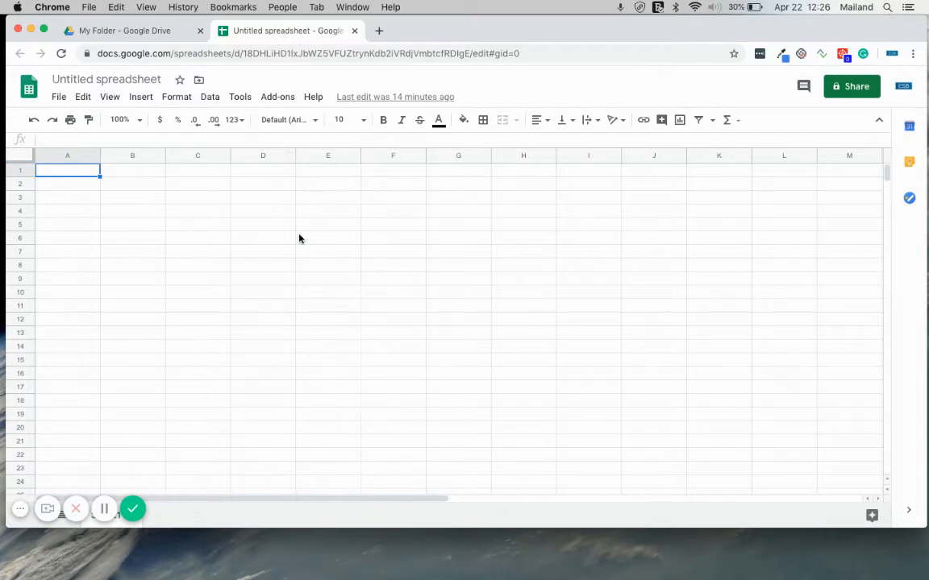
mouse_move(202, 206)
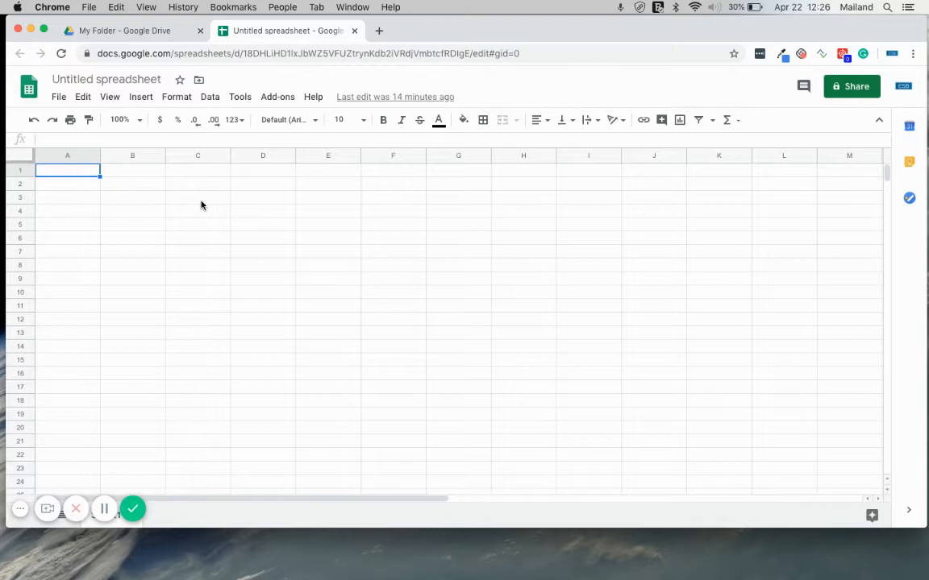
mouse_move(229, 209)
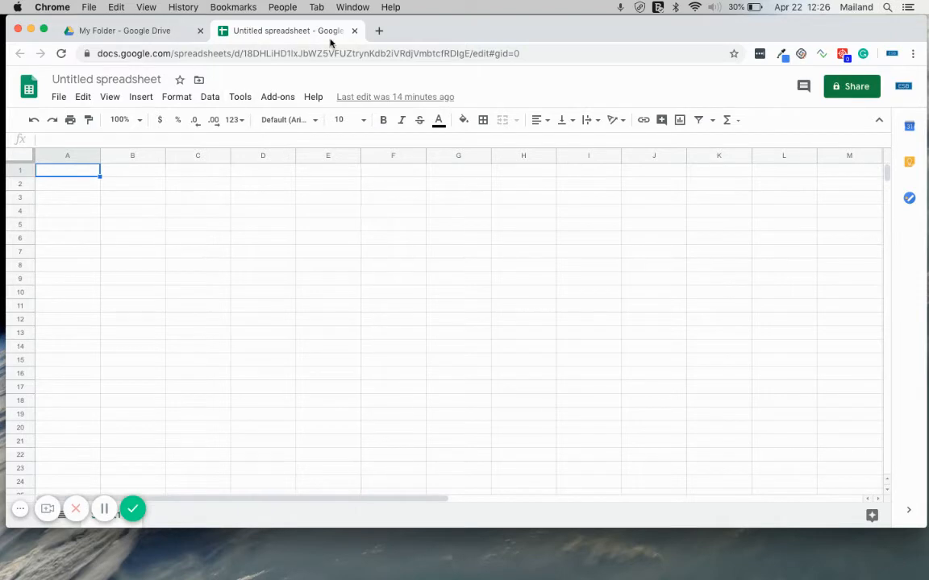
mouse_move(239, 96)
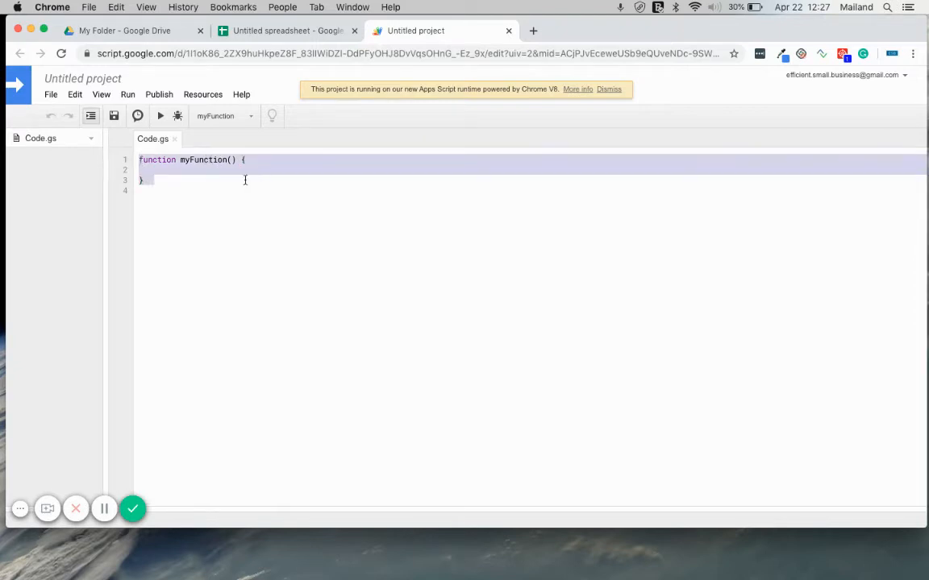
- Place the cursor inside the starter myFunction, then close the untitled script project
left_click(229, 213)
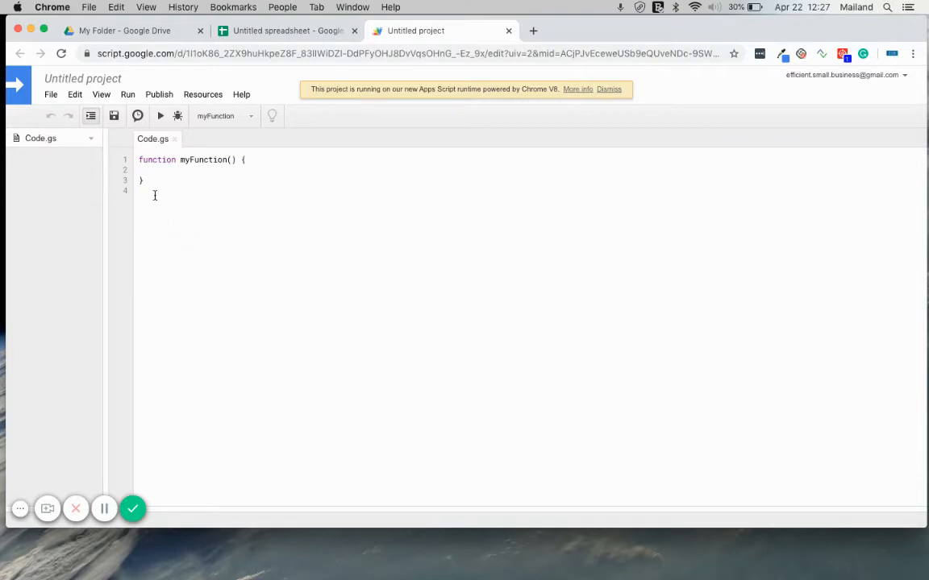
mouse_move(158, 222)
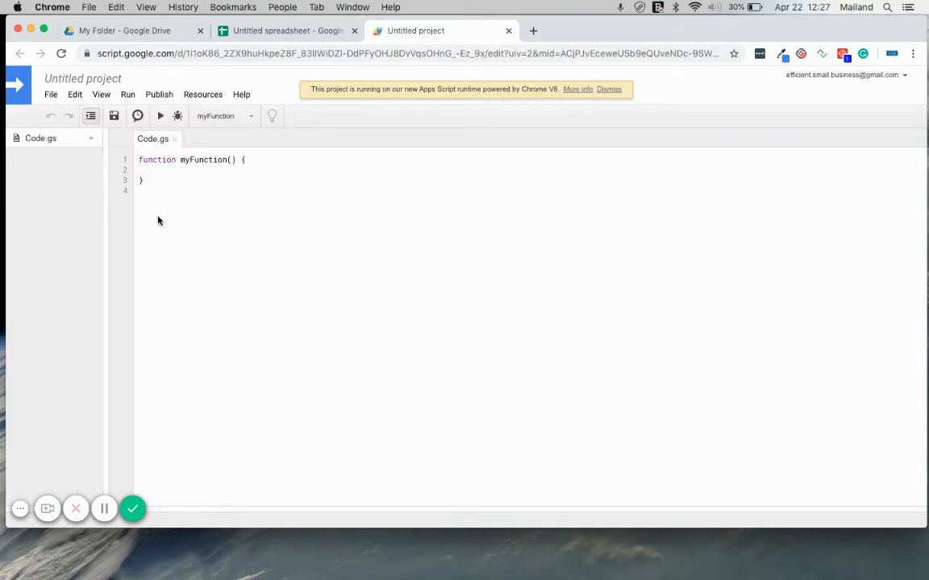
mouse_move(216, 316)
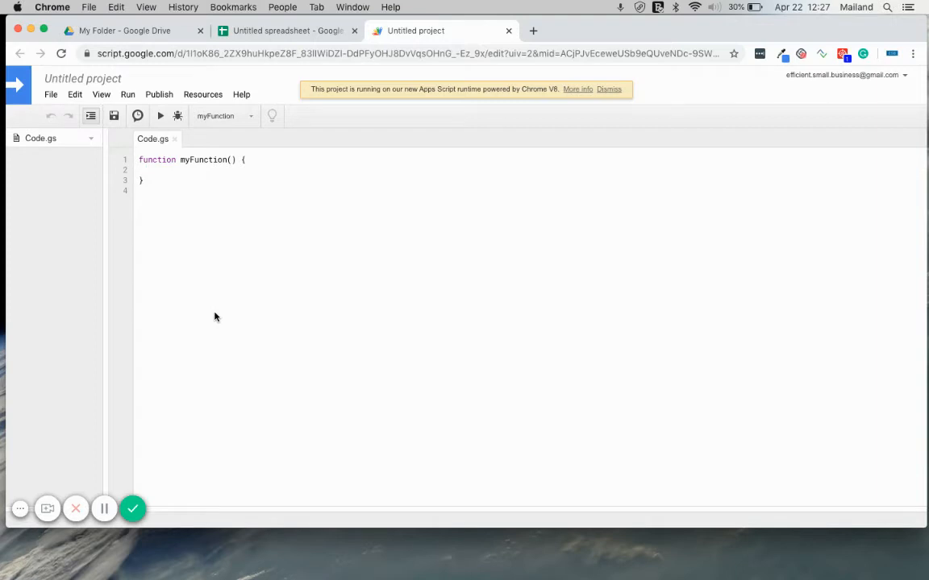
left_click(148, 171)
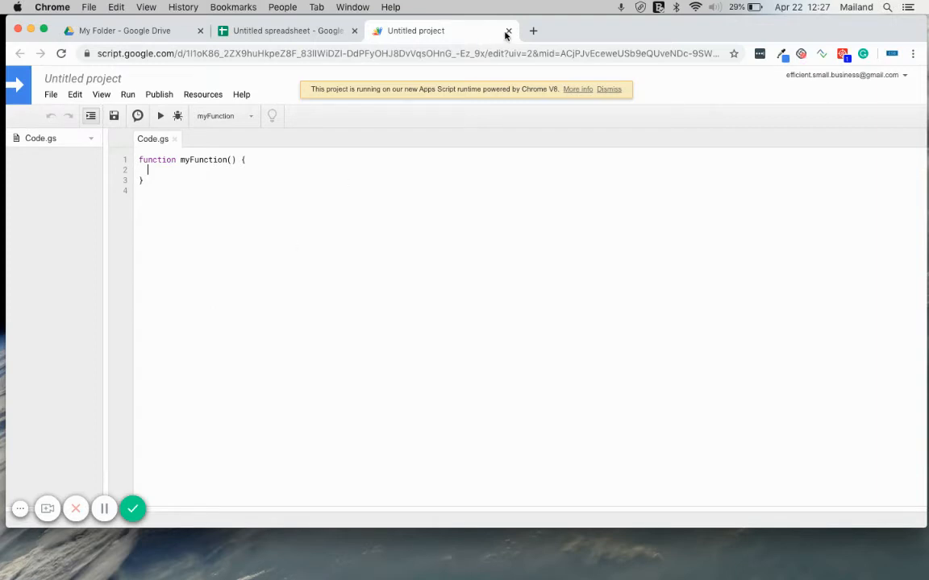
left_click(508, 30)
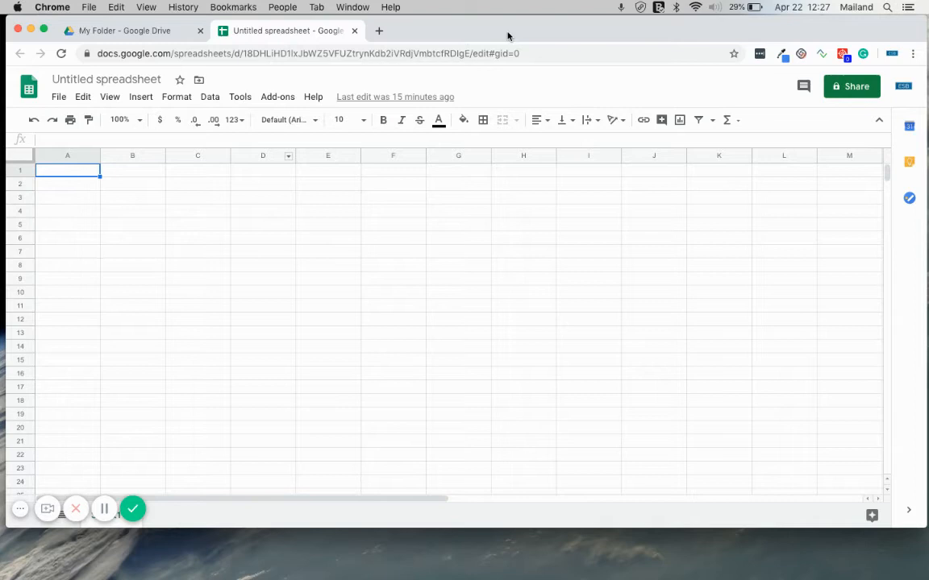
- Start a standalone project via script.new in a new tab, then add another tab
left_click(377, 30)
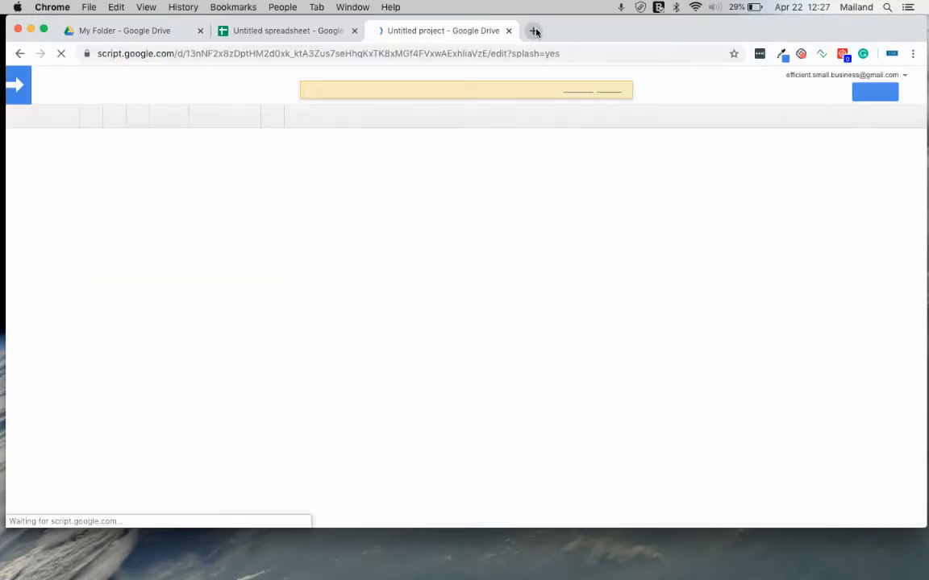
left_click(535, 31)
type("script.google.com/home")
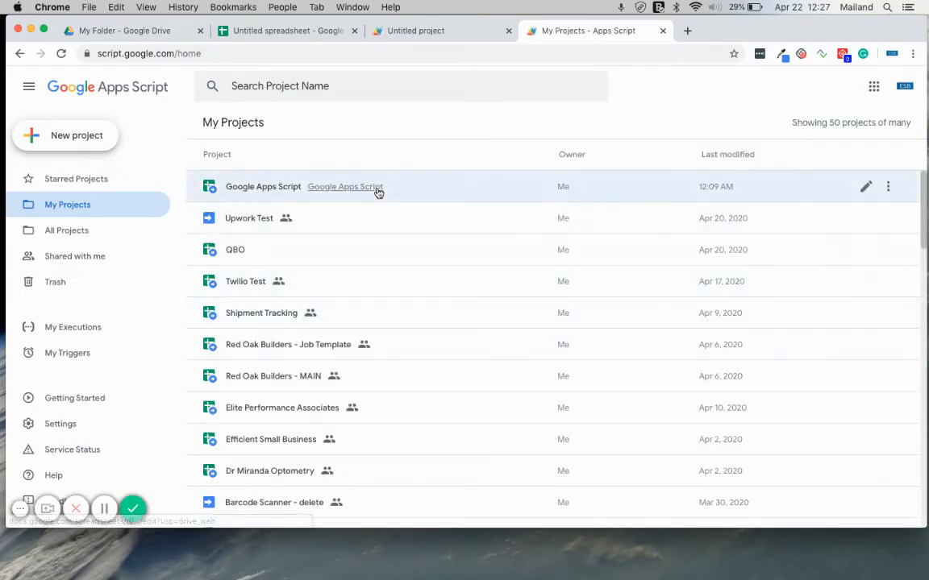
mouse_move(393, 248)
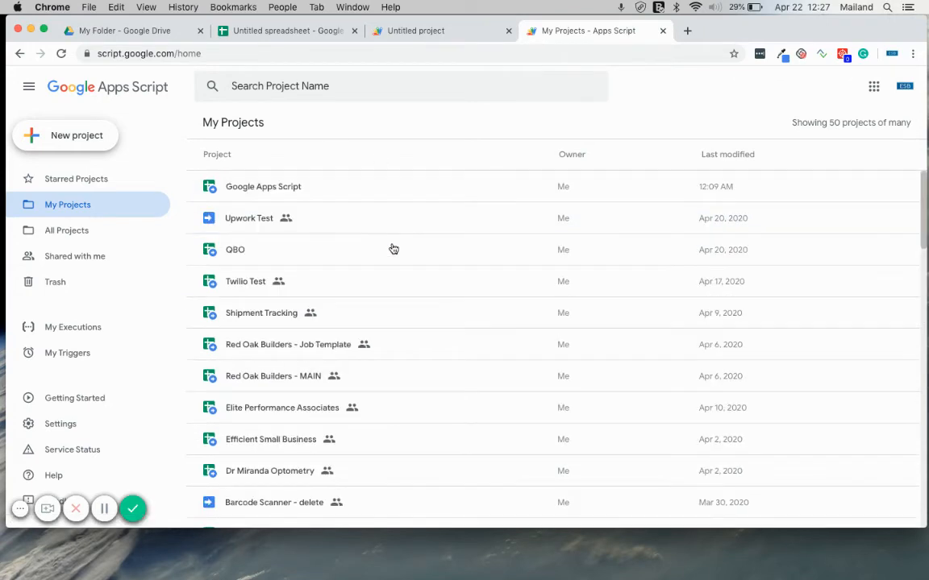
mouse_move(336, 249)
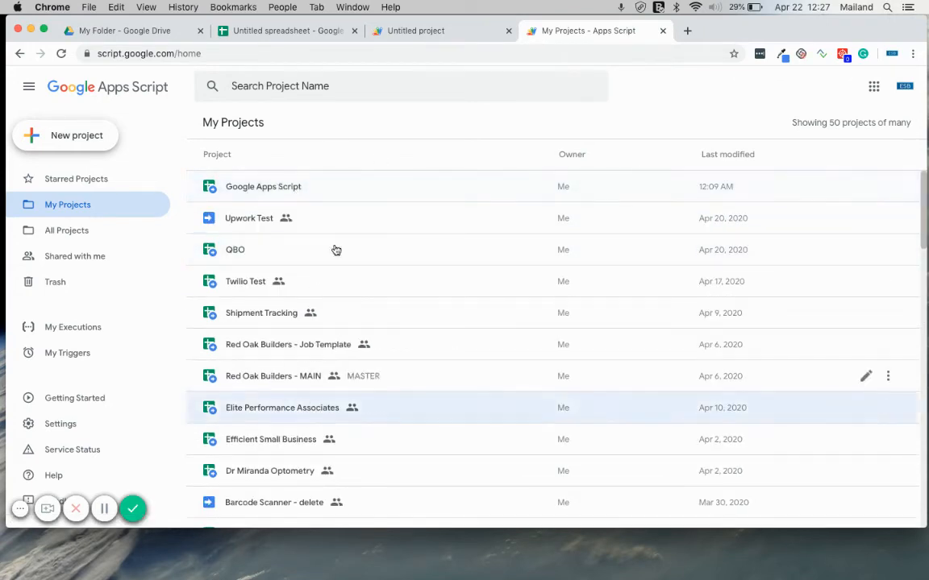
mouse_move(208, 187)
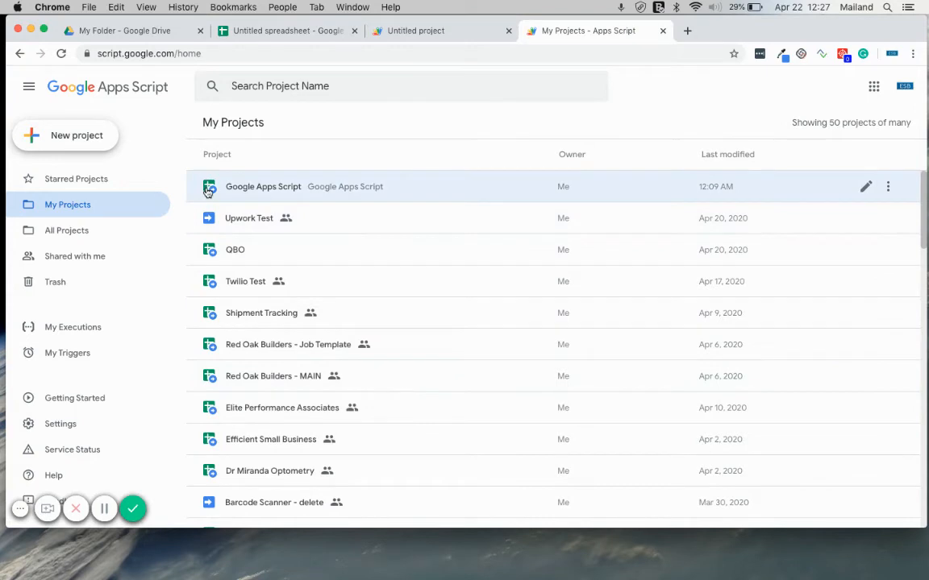
mouse_move(303, 177)
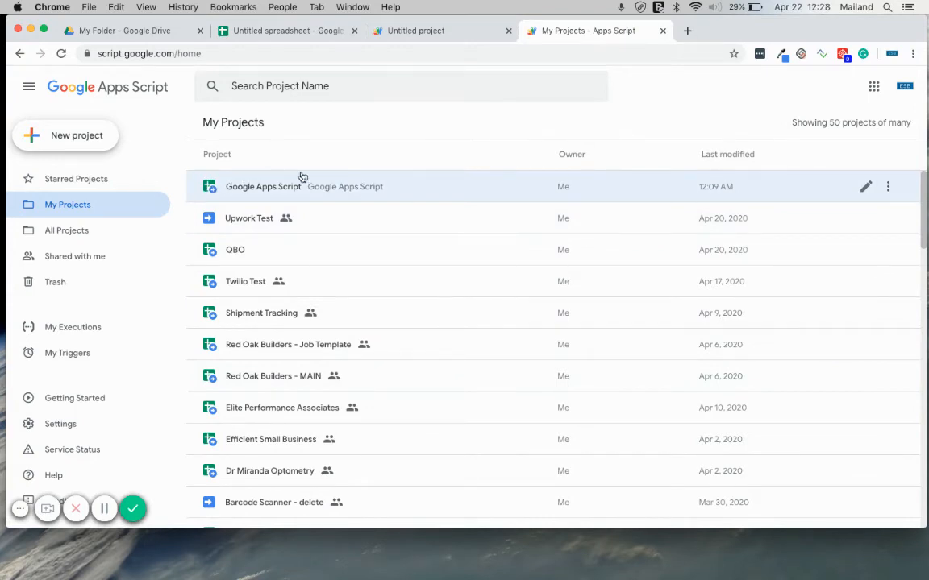
mouse_move(297, 226)
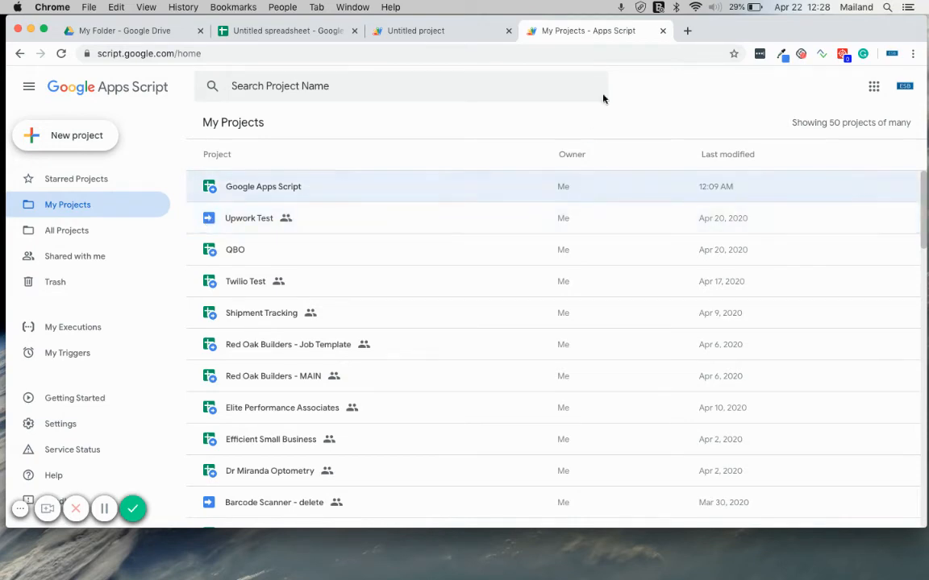
mouse_move(116, 30)
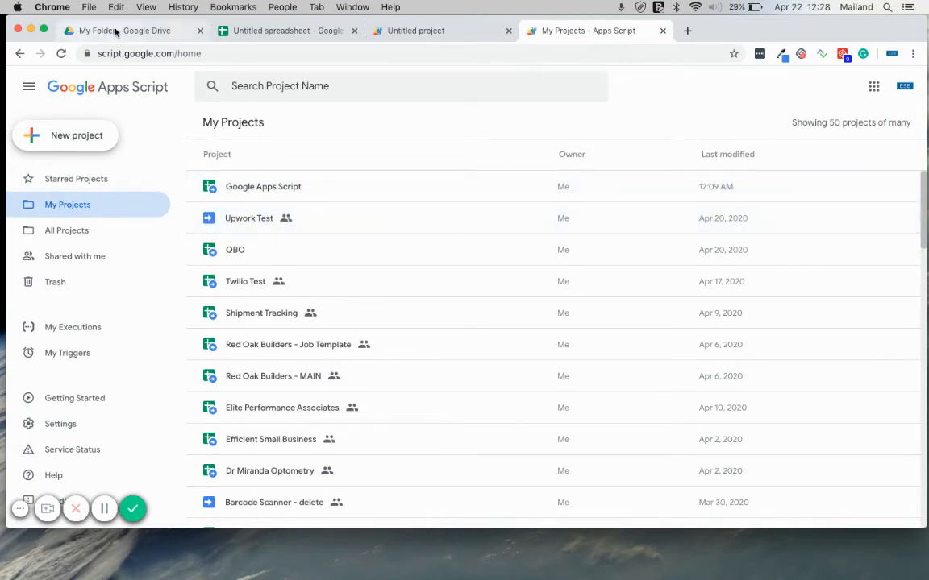
- From My Folder, search the marketplace for 'apps s' and open the Google Apps Script listing
left_click(133, 31)
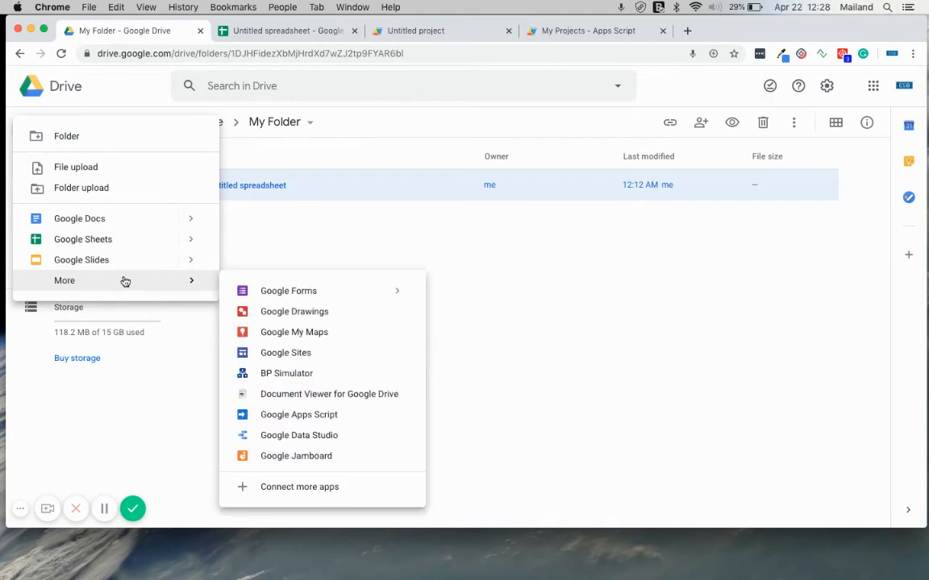
left_click(298, 414)
type("go")
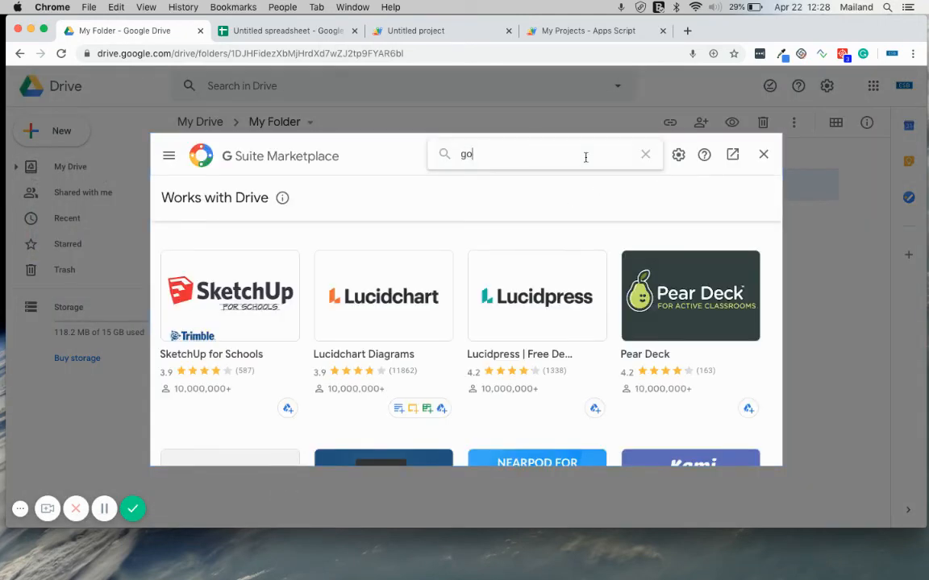
type("apps s")
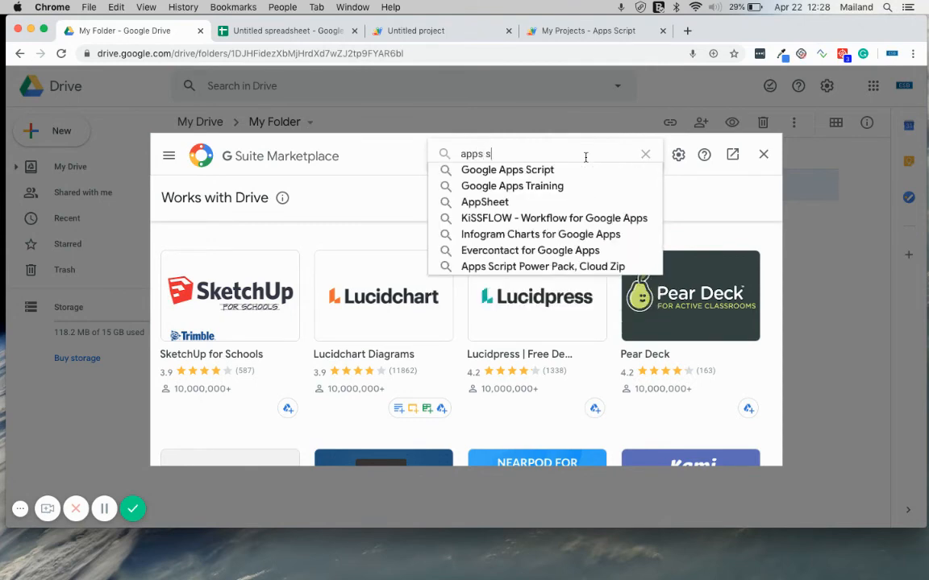
left_click(506, 170)
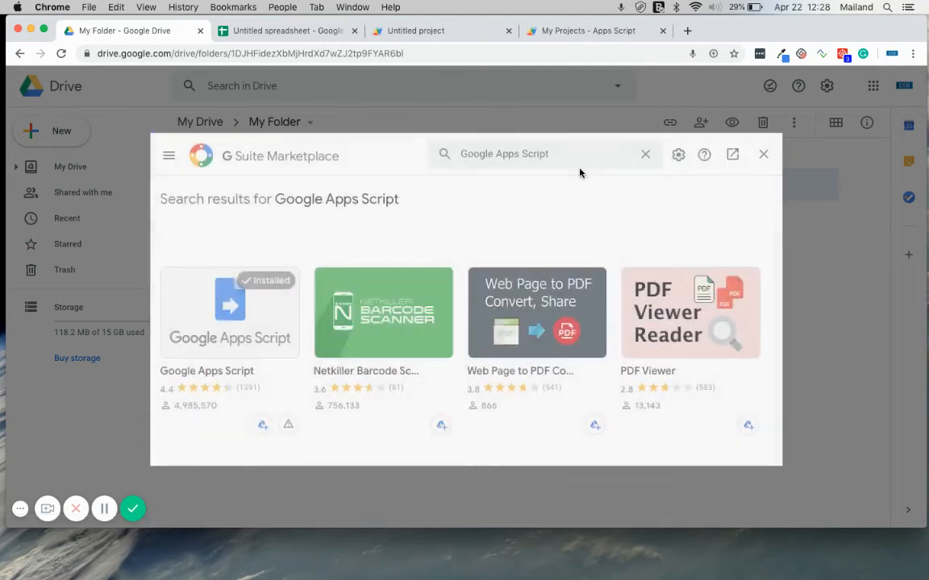
left_click(229, 313)
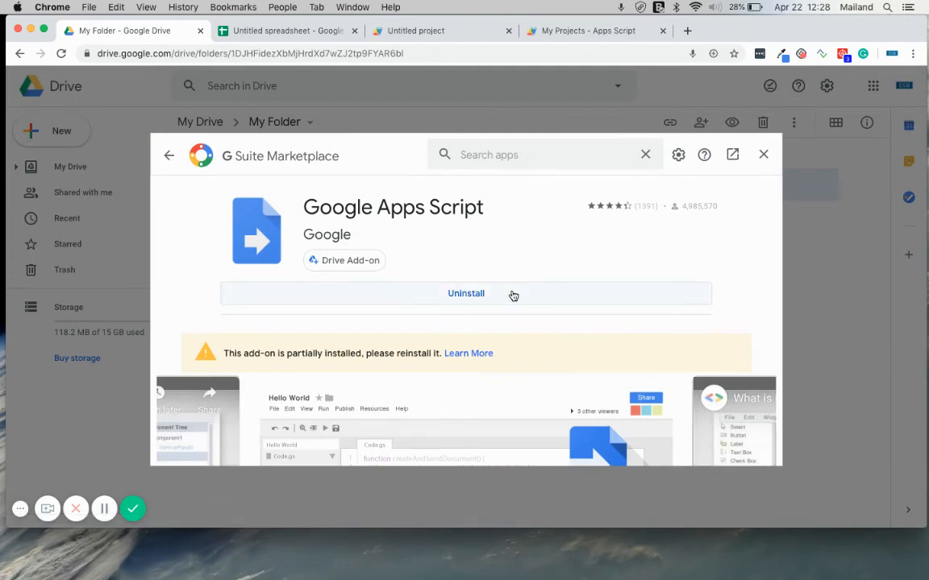
- Close the marketplace and create a new Google Apps Script item via New > More
left_click(762, 154)
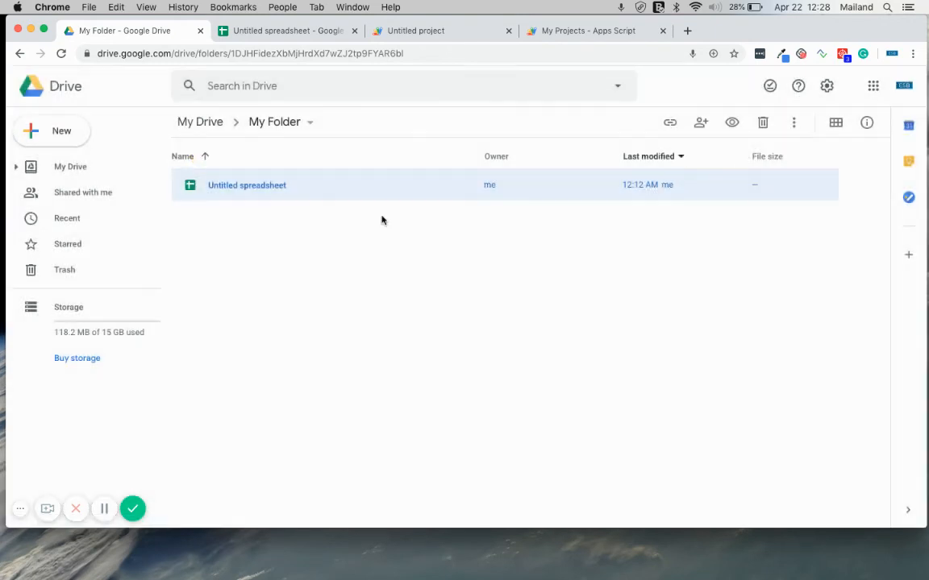
left_click(52, 130)
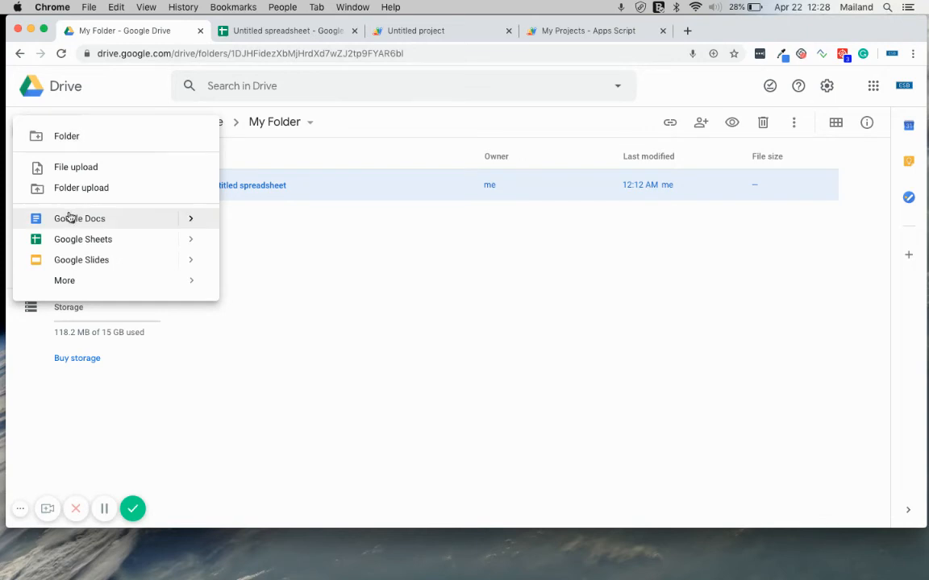
left_click(64, 280)
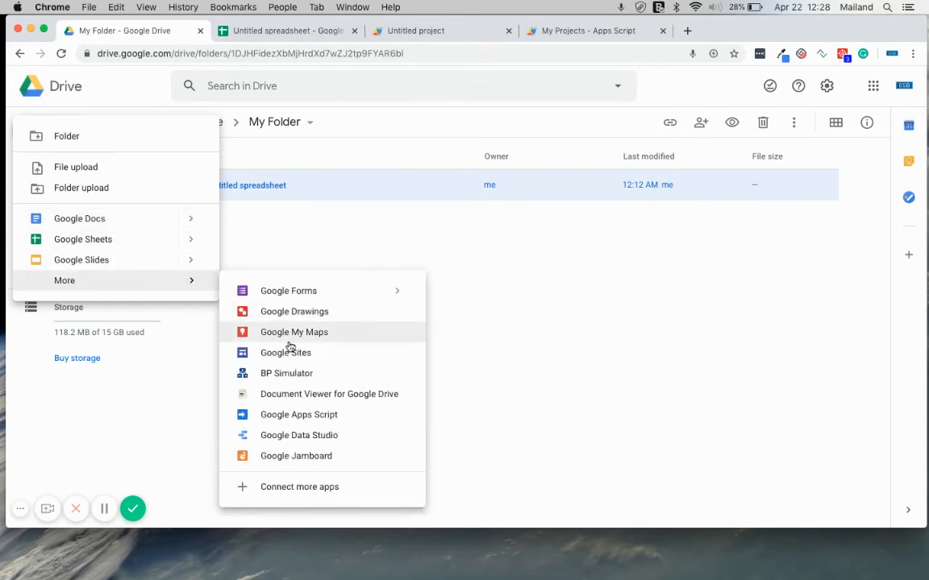
mouse_move(298, 415)
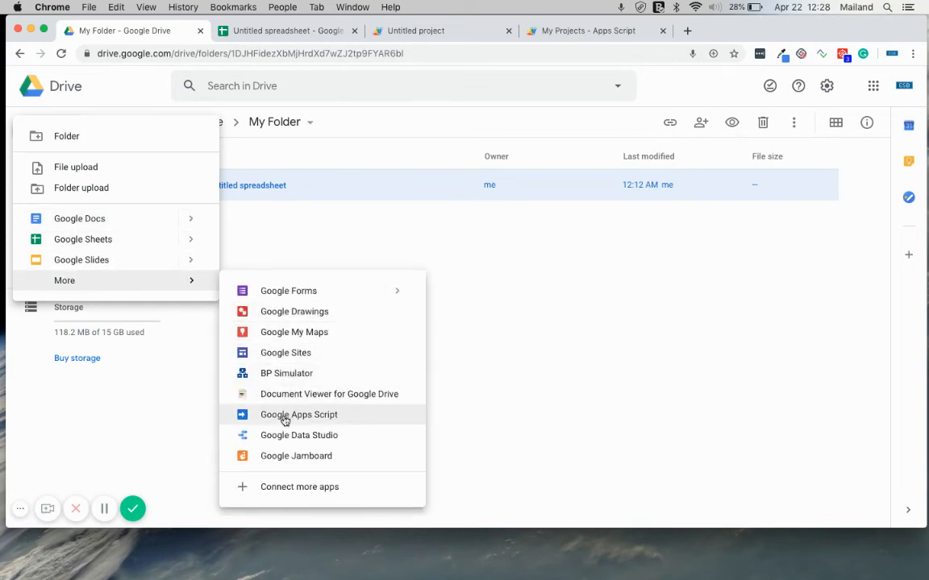
left_click(518, 326)
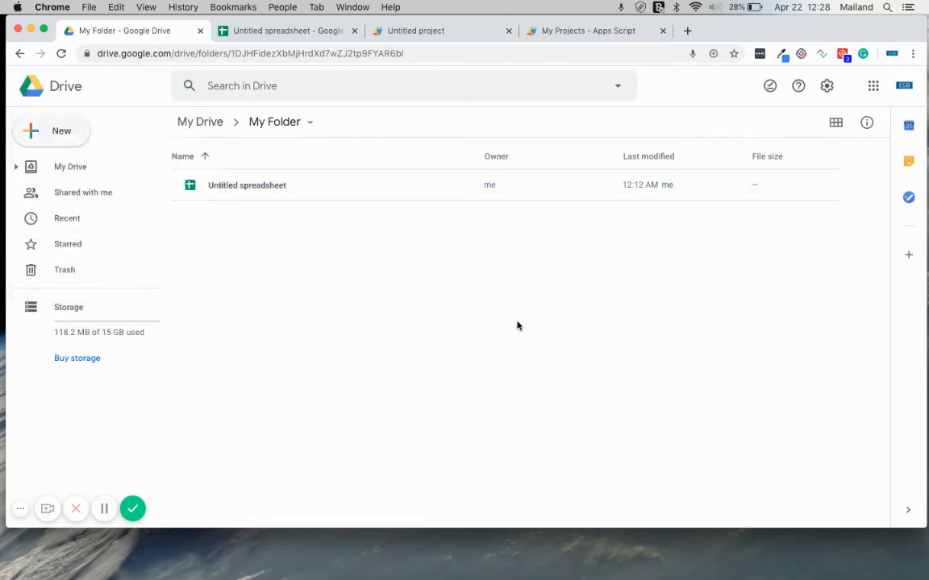
mouse_move(412, 384)
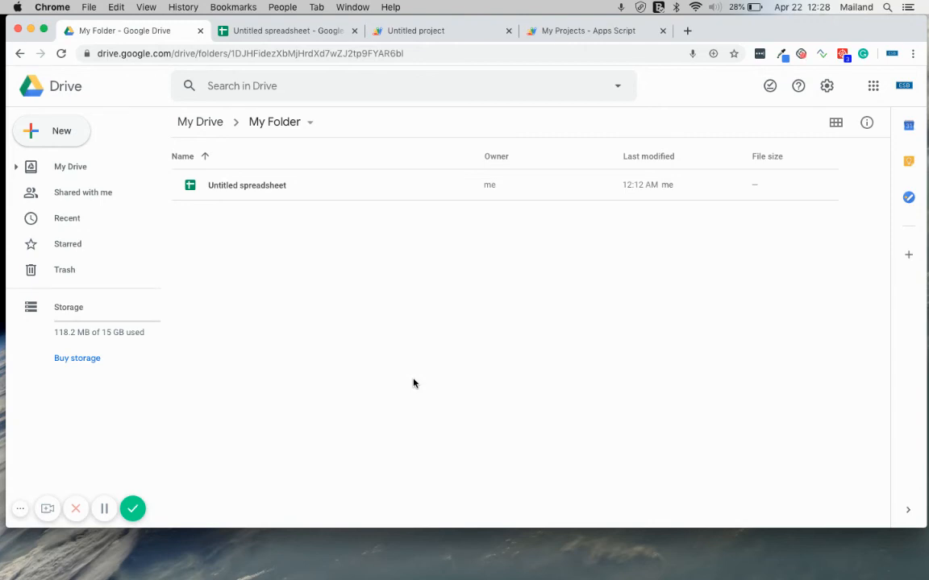
- Check the My Projects list, then return to Drive's My Folder
left_click(588, 31)
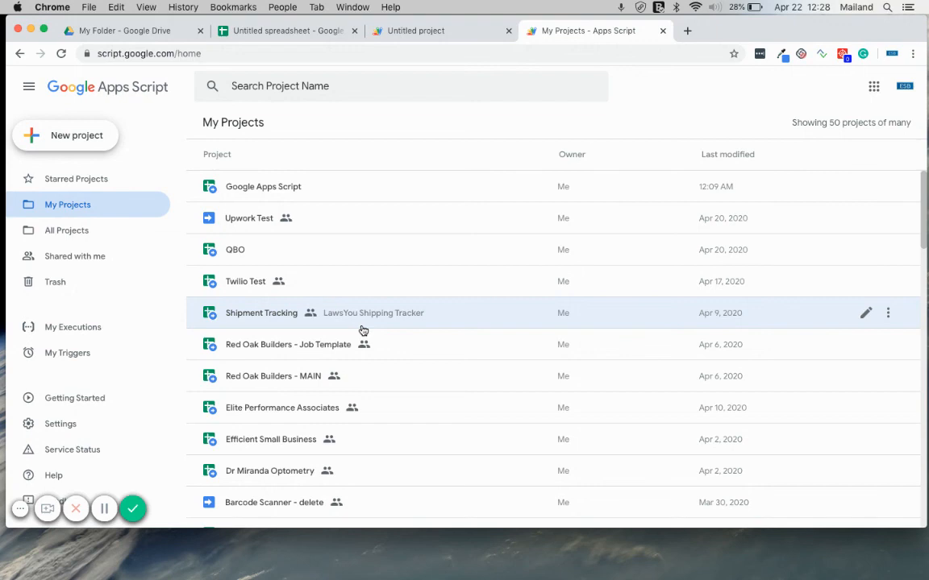
mouse_move(287, 14)
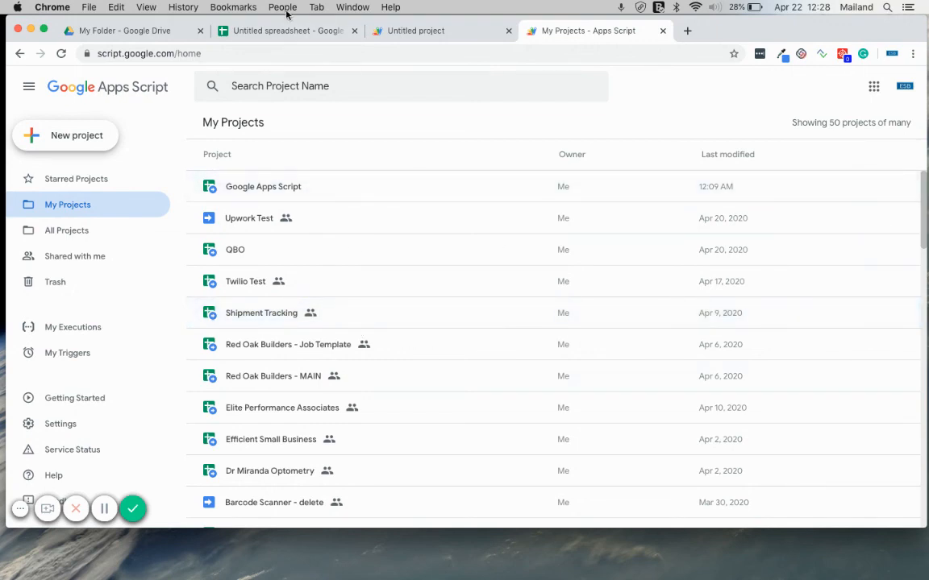
left_click(132, 30)
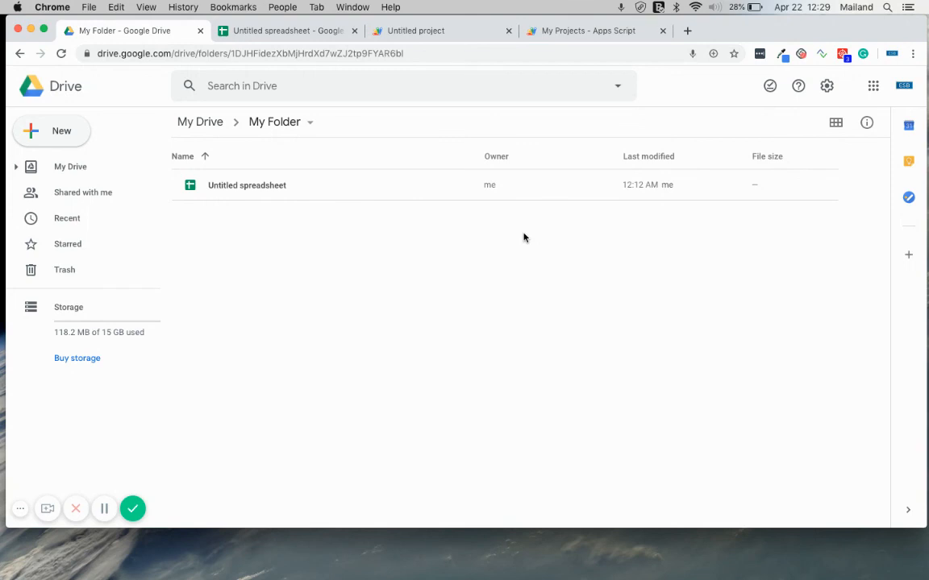
mouse_move(132, 509)
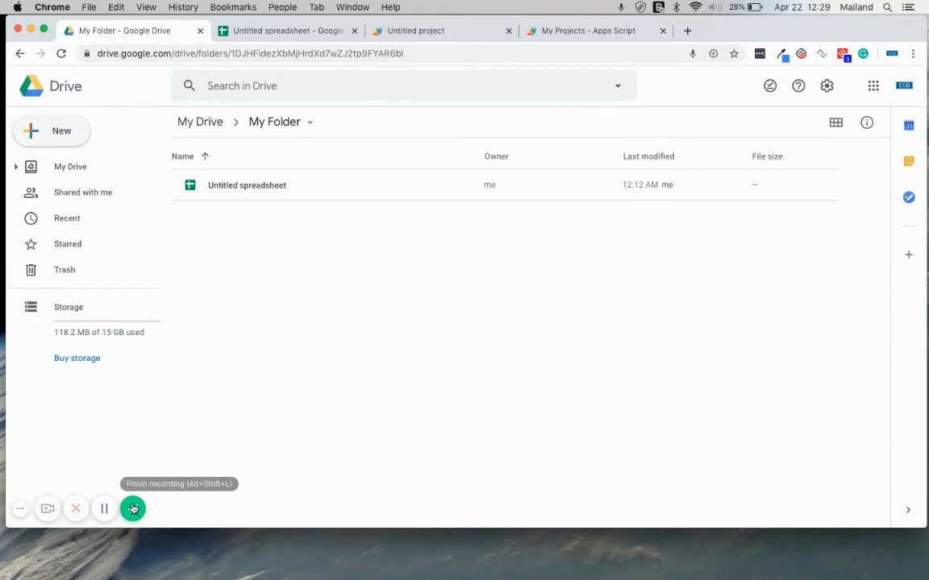